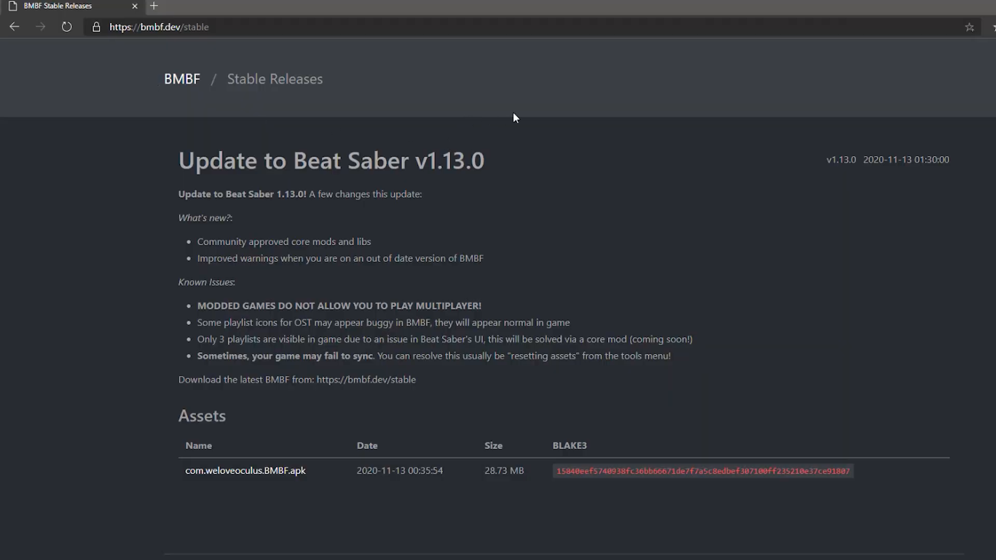
mouse_move(651, 206)
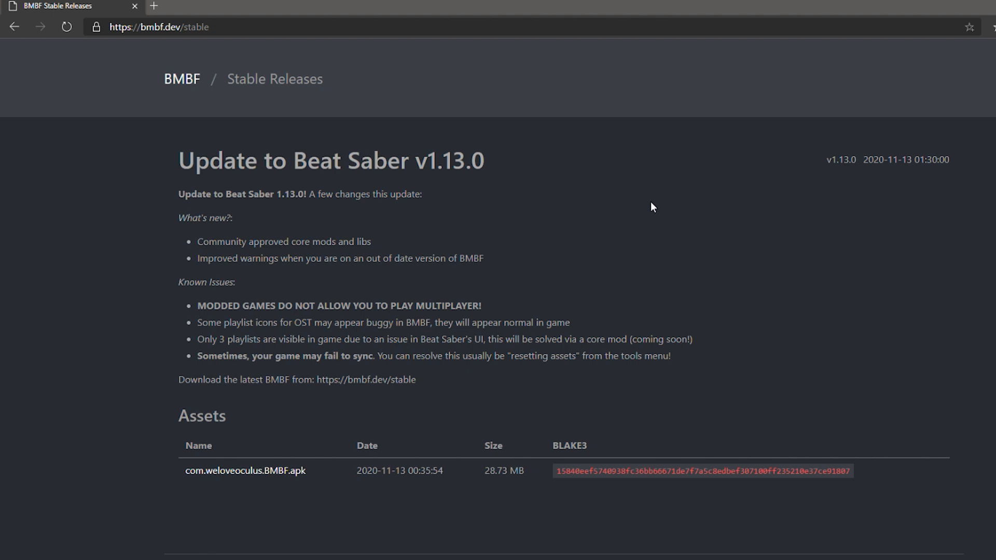
Step: Download com.weloveoculus.BMBF.apk from the BMBF stable releases Assets
left_click(254, 26)
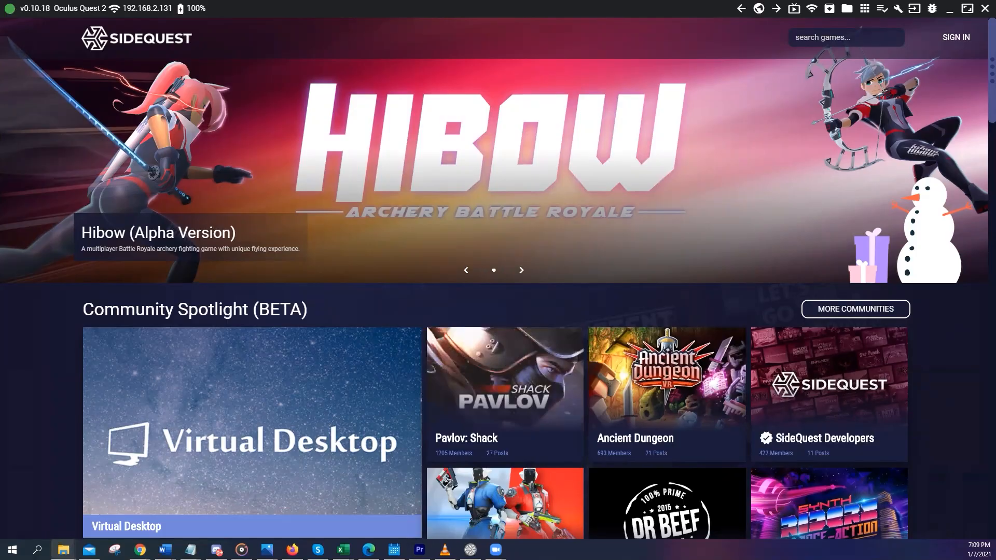
Step: Install the BMBF apk via SideQuest and filter the headset library to Unknown Sources apps
left_click(62, 549)
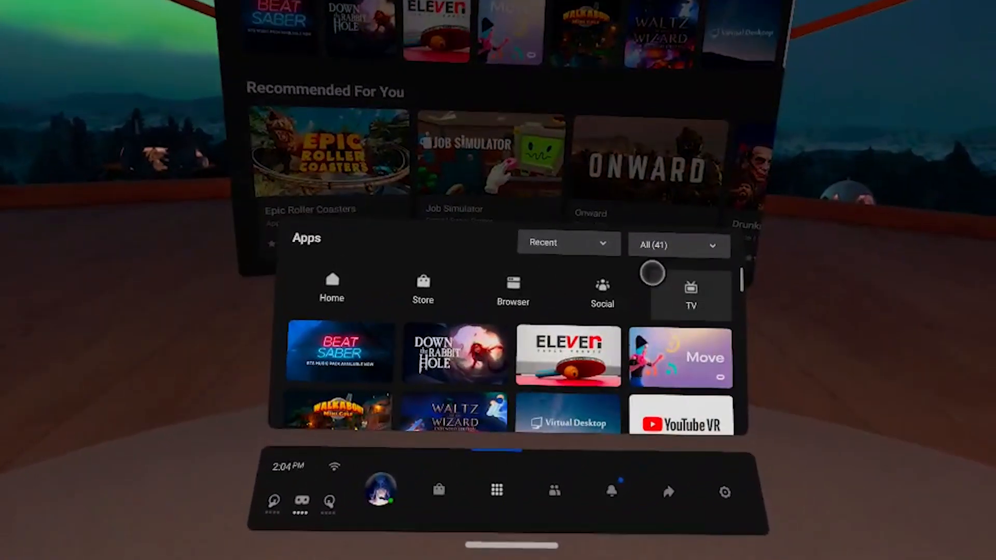
left_click(678, 246)
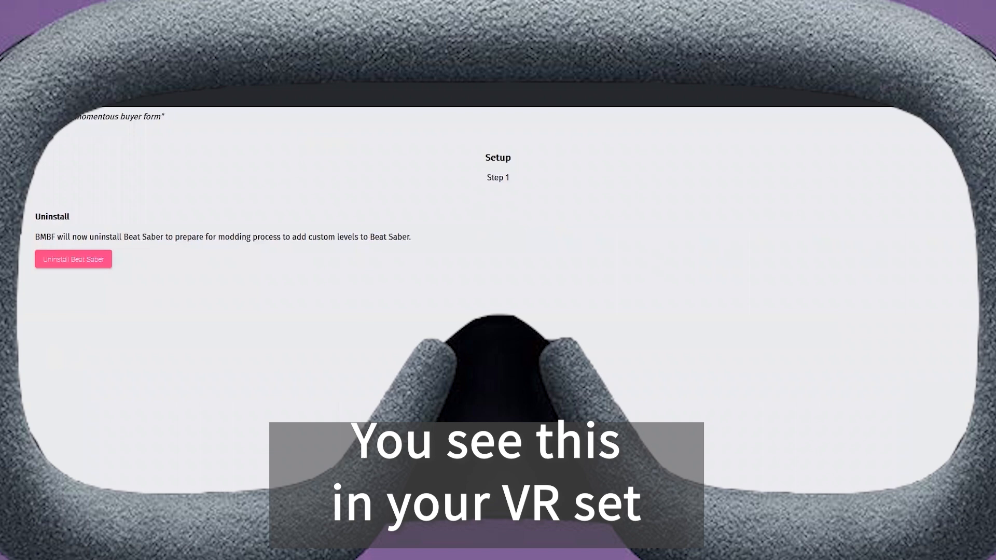
Step: Uninstall Beat Saber from the headset and confirm with OK
left_click(73, 259)
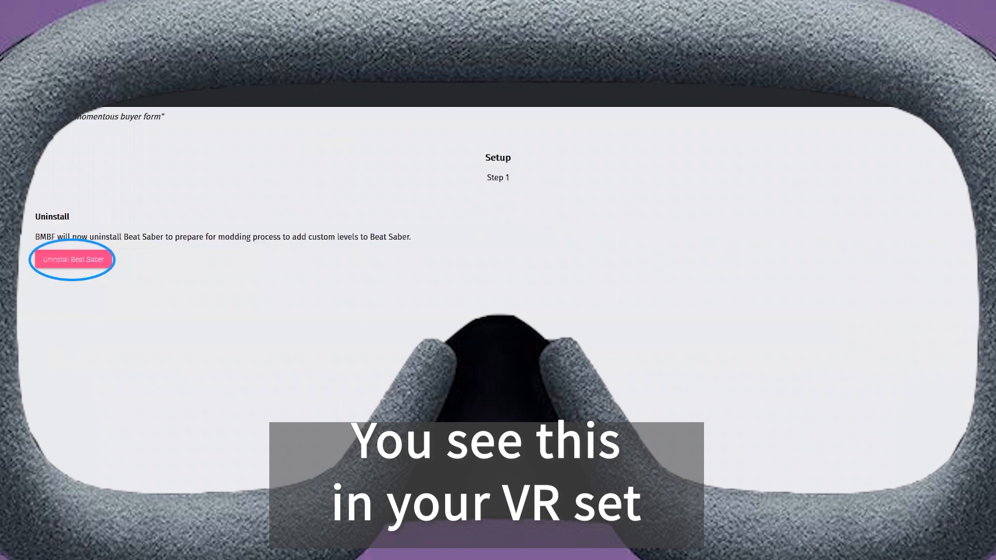
left_click(73, 259)
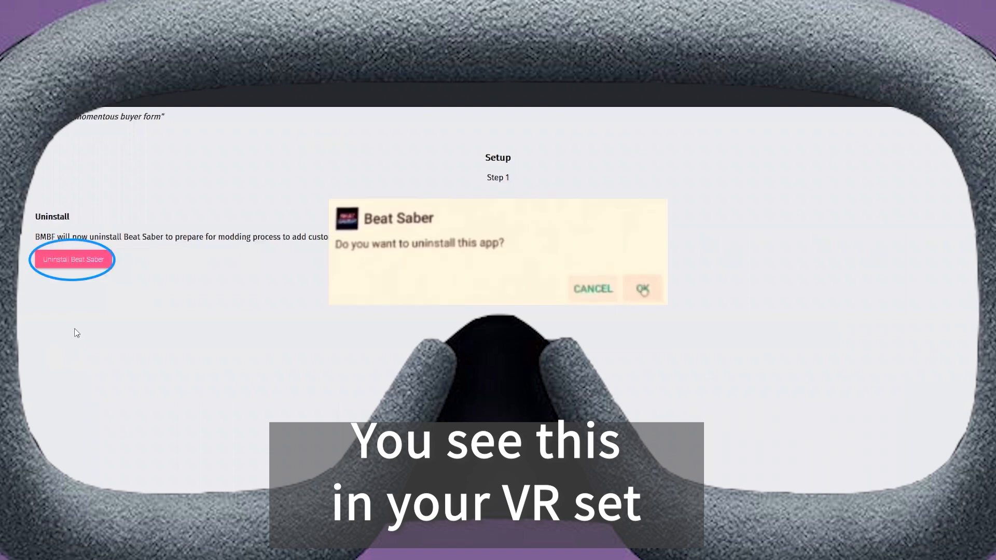
left_click(642, 288)
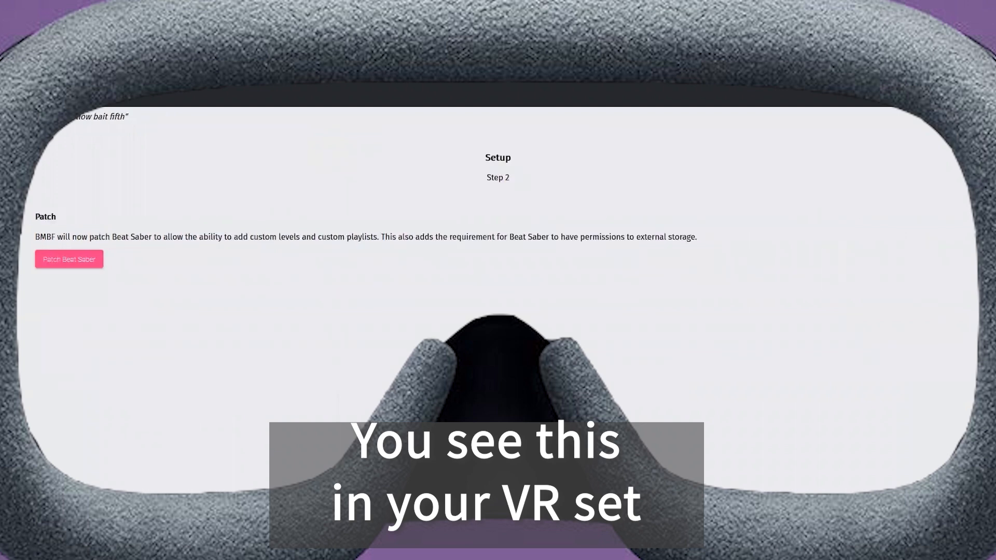
Step: Patch Beat Saber for custom levels, dismiss the Restore App warning and finish the install
left_click(68, 261)
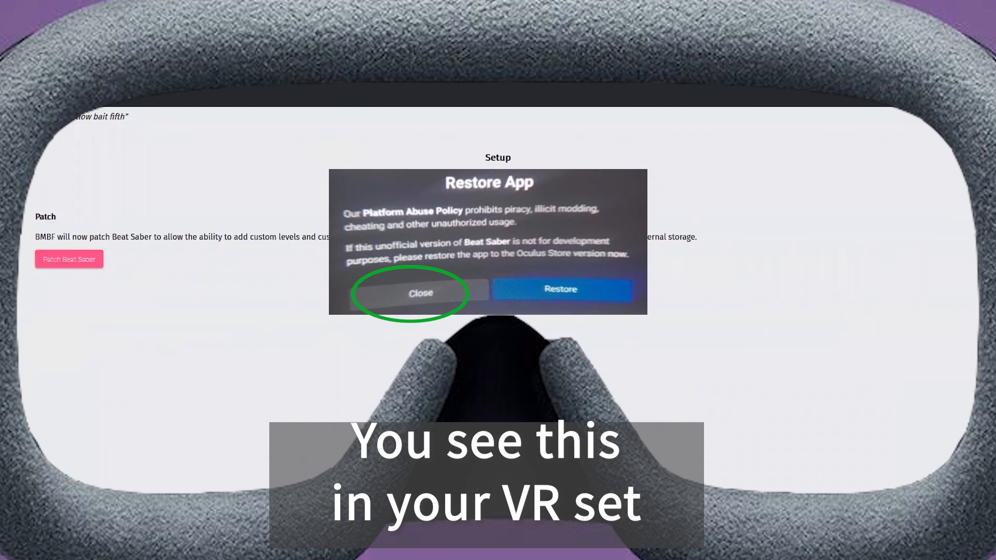
left_click(419, 293)
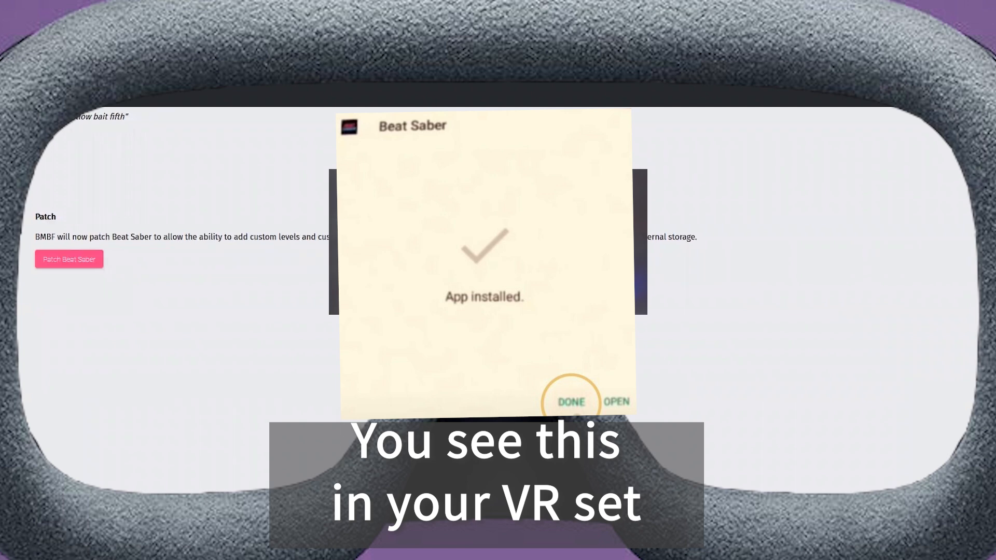
left_click(614, 401)
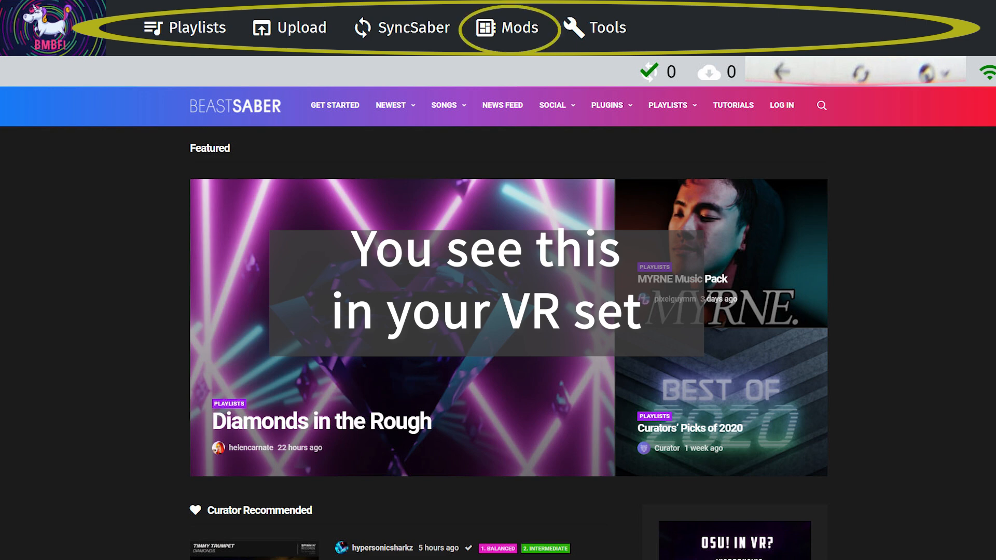
Step: Deactivate Codegen, PinkCore Lite and GoodbyeBug in the Mods list and sync to Beat Saber
left_click(517, 28)
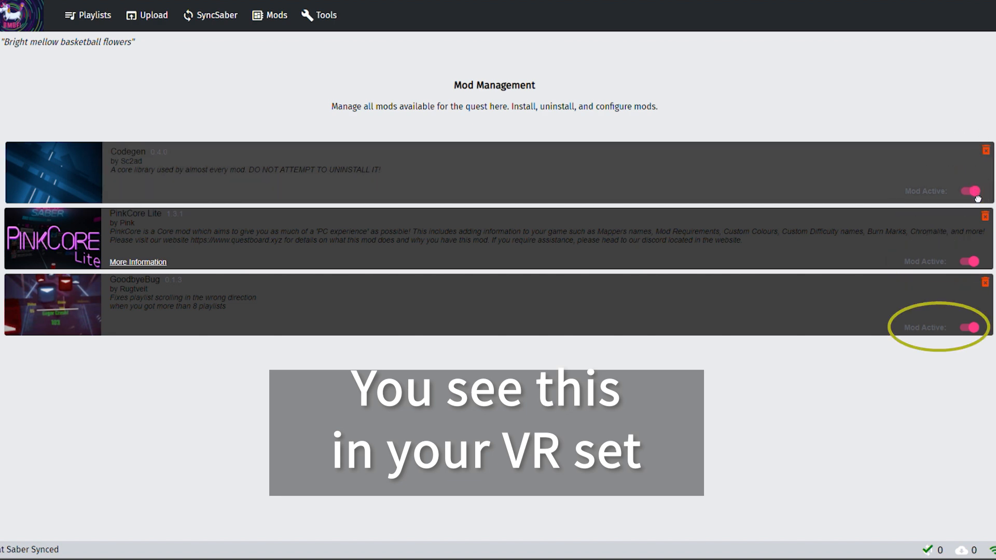
left_click(968, 260)
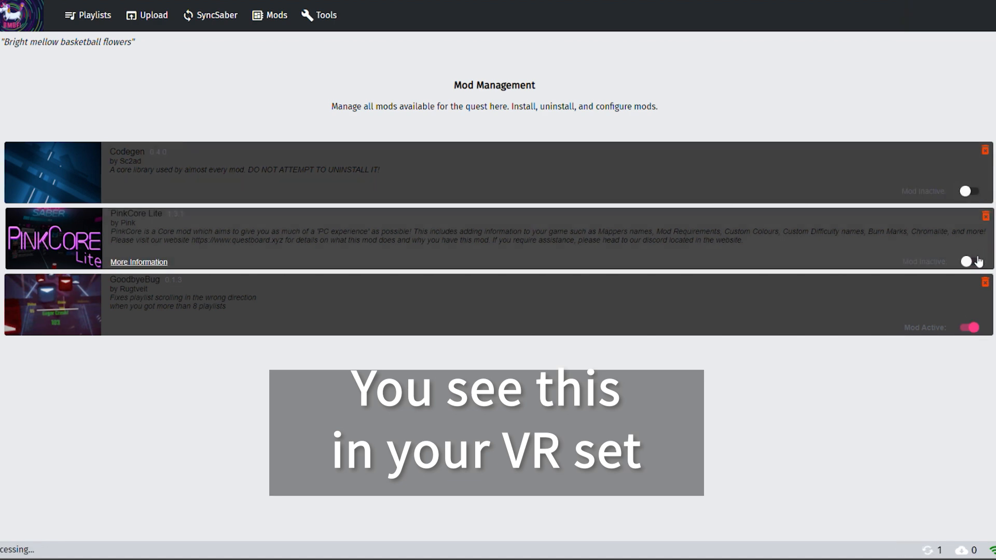
left_click(968, 327)
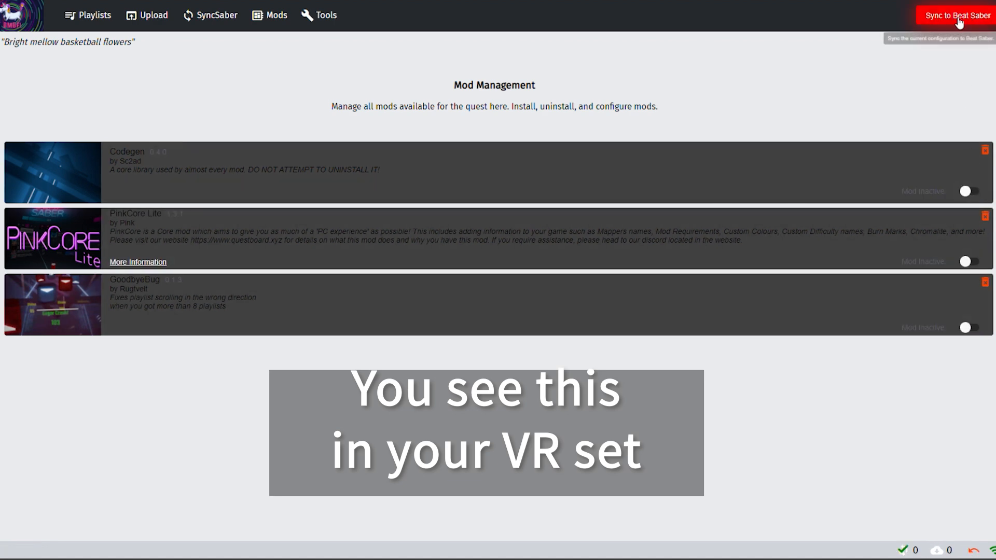
left_click(957, 15)
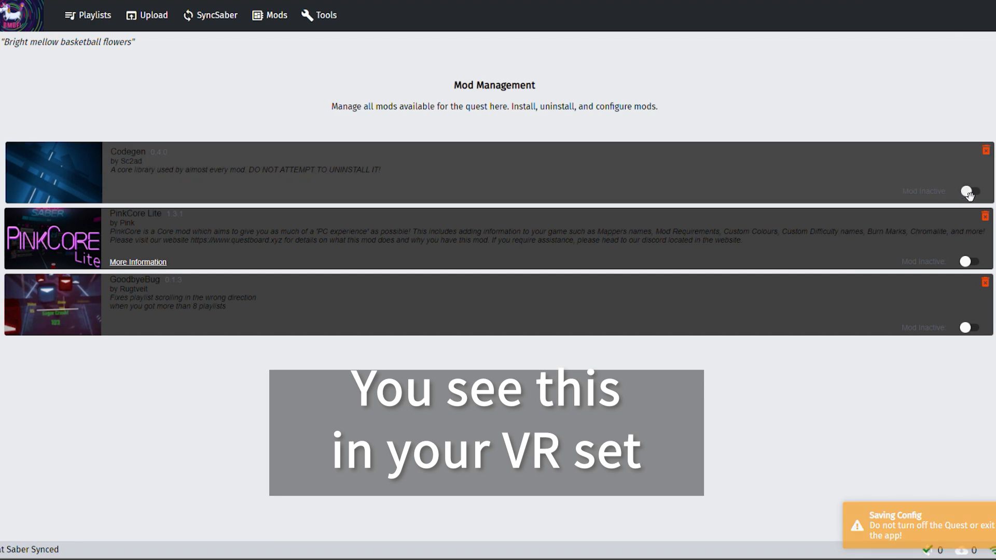
Step: Reactivate Codegen, PinkCore Lite and GoodbyeBug and sync again
left_click(967, 261)
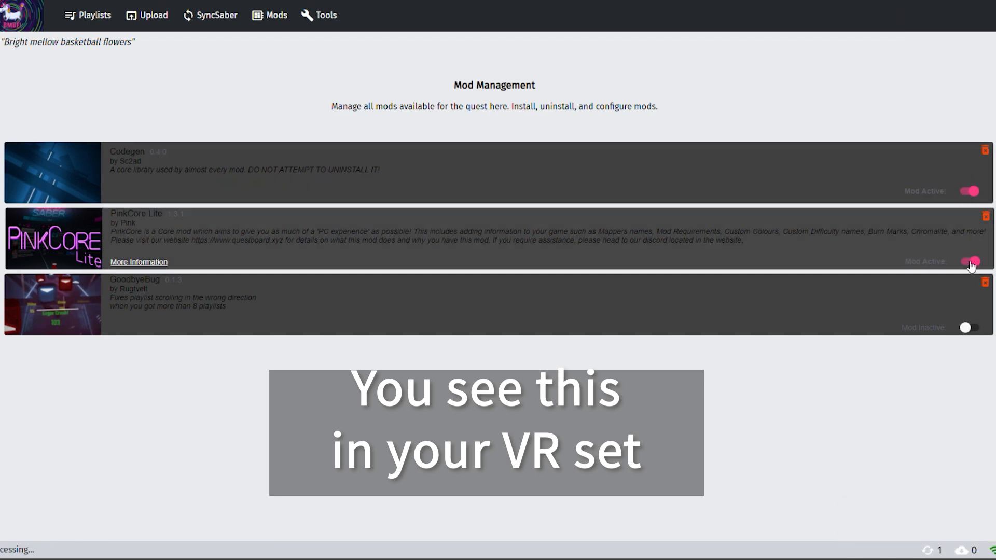
left_click(968, 327)
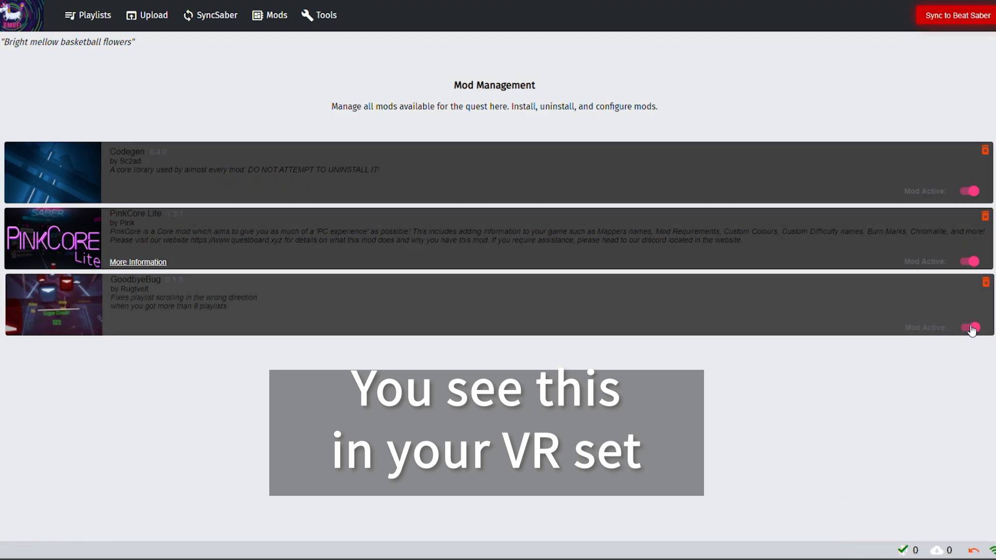
left_click(956, 15)
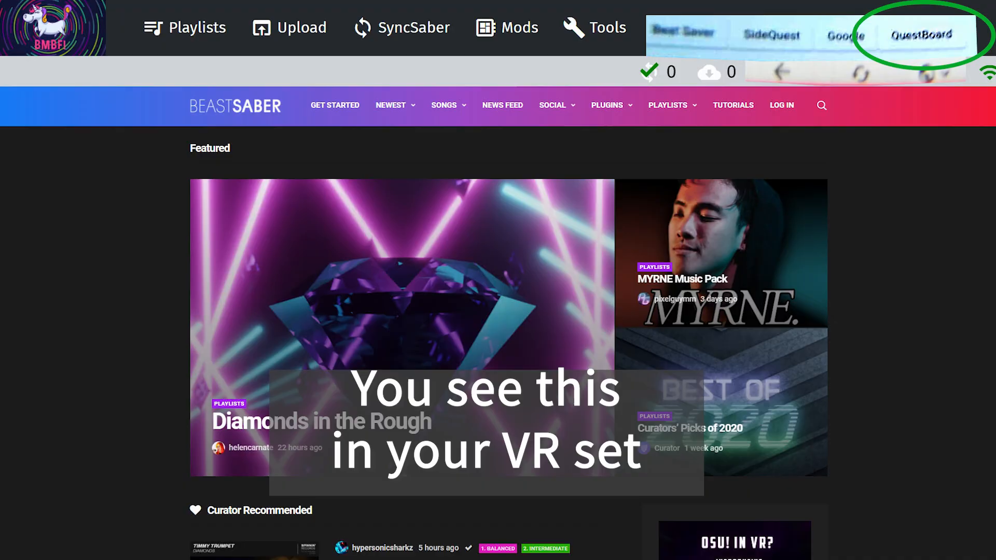
Step: Go to QuestBoard's mod downloads page, reactivating PinkCore Lite along the way
left_click(922, 34)
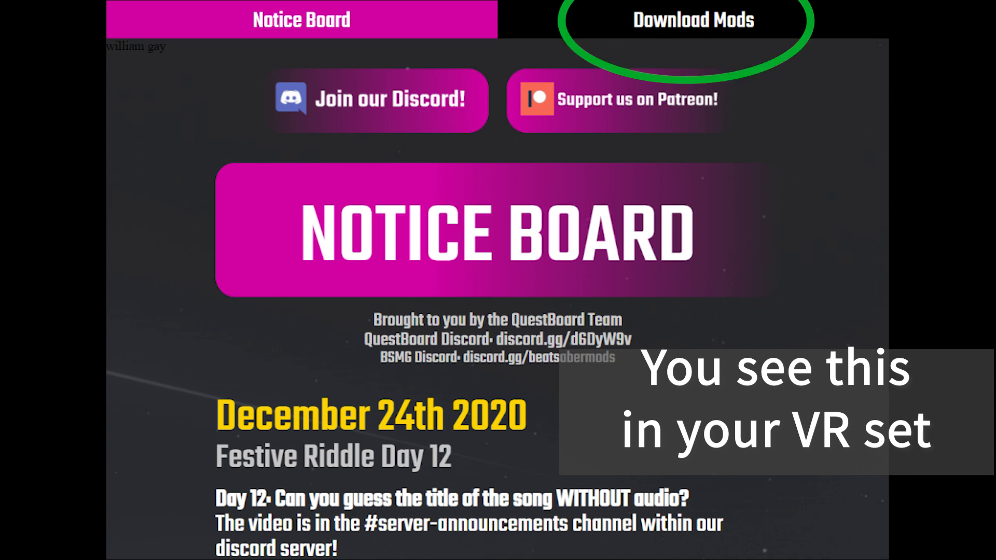
left_click(681, 19)
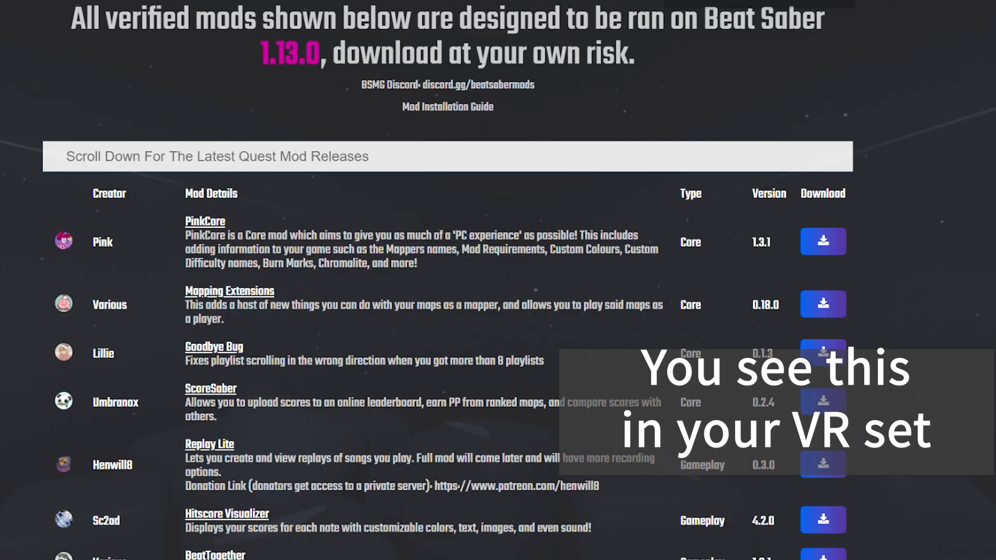
scroll("down", 3)
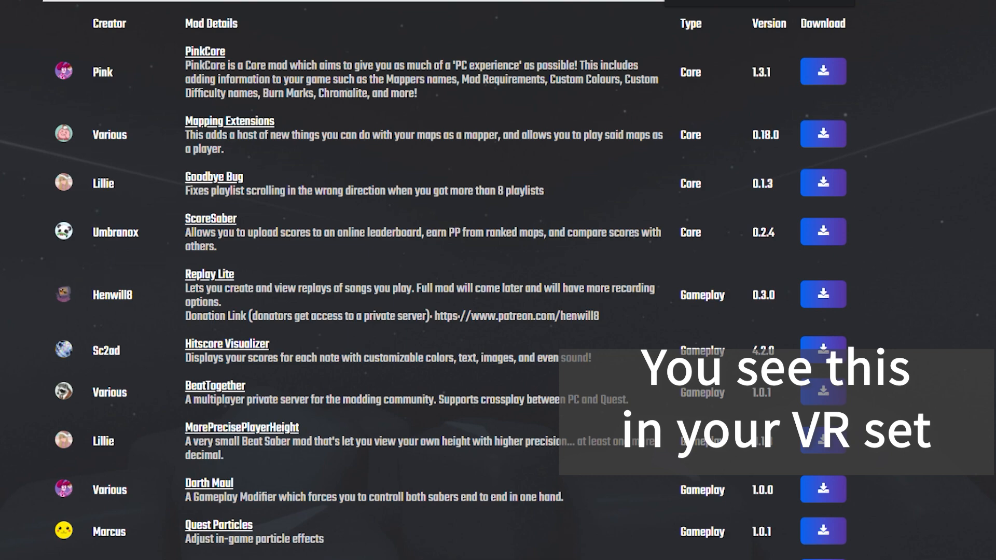
scroll("down", 3)
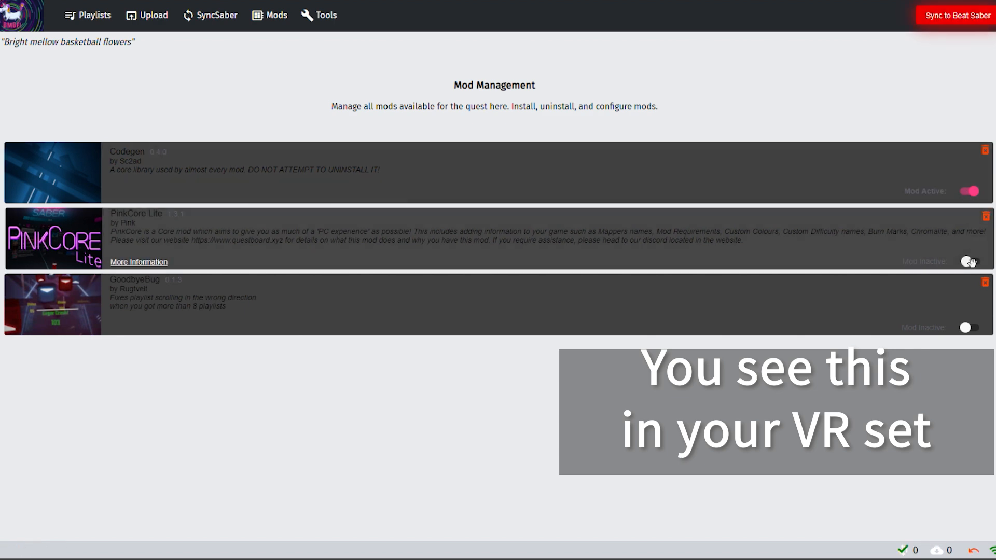
left_click(969, 261)
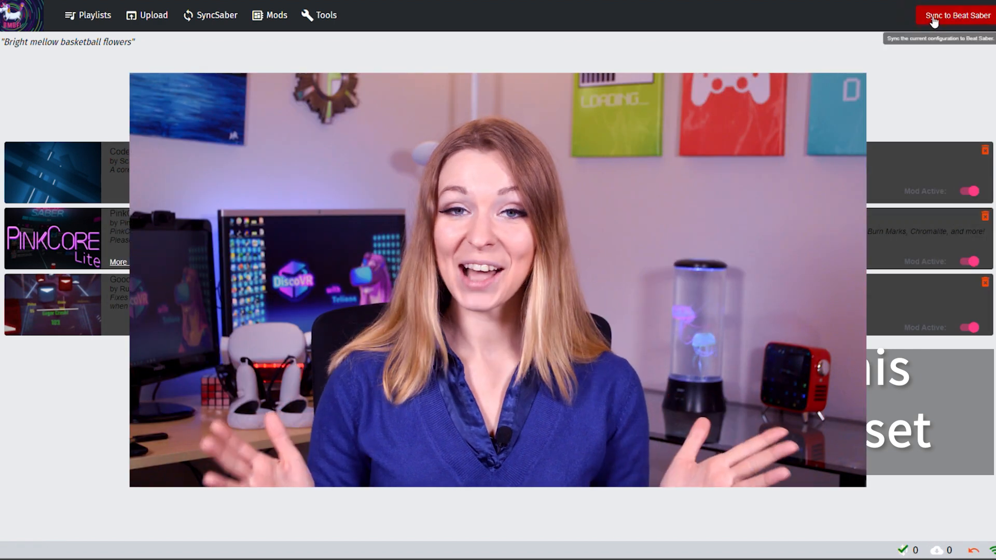
Step: Scroll the Released Mods table down to the Qosmetics row under Cosmetics
scroll("down", 3)
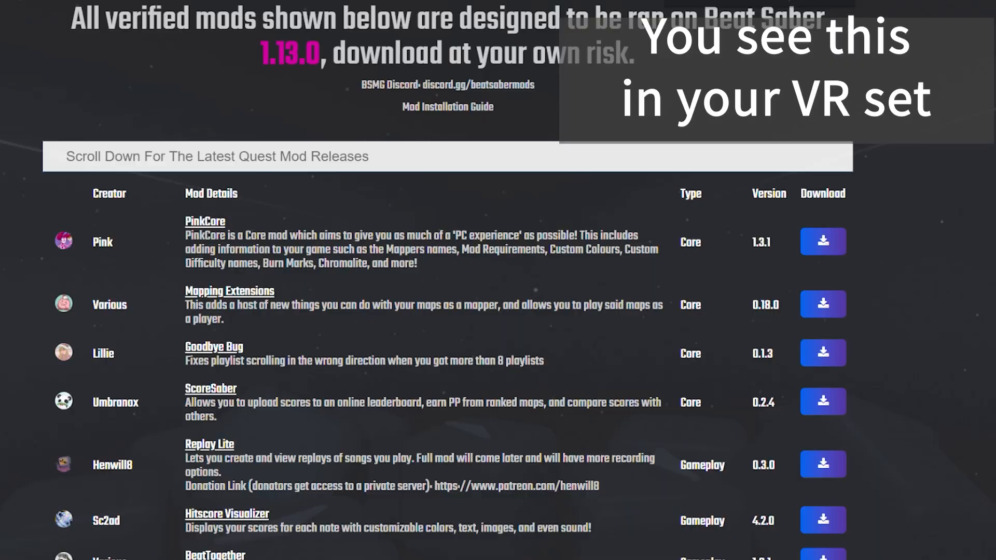
scroll("down", 3)
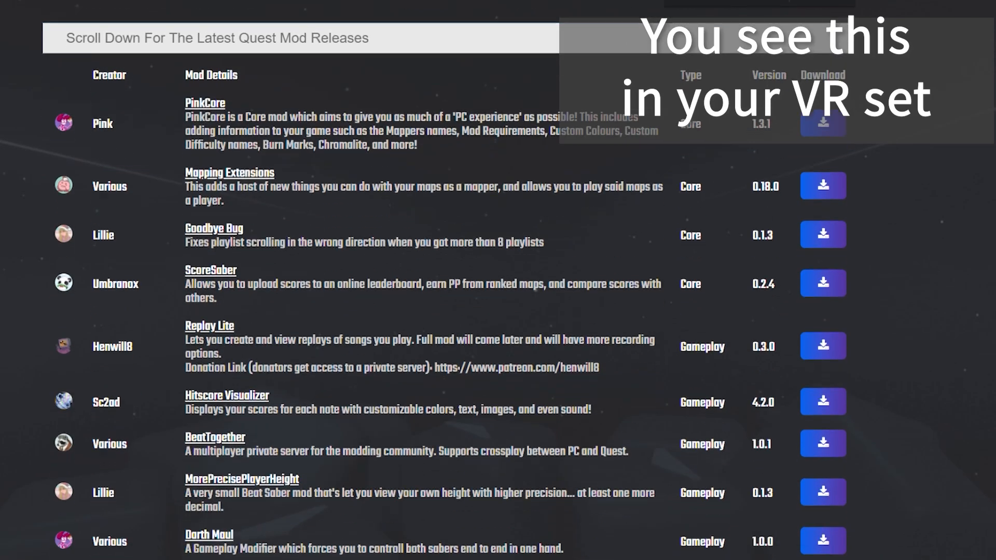
scroll("down", 3)
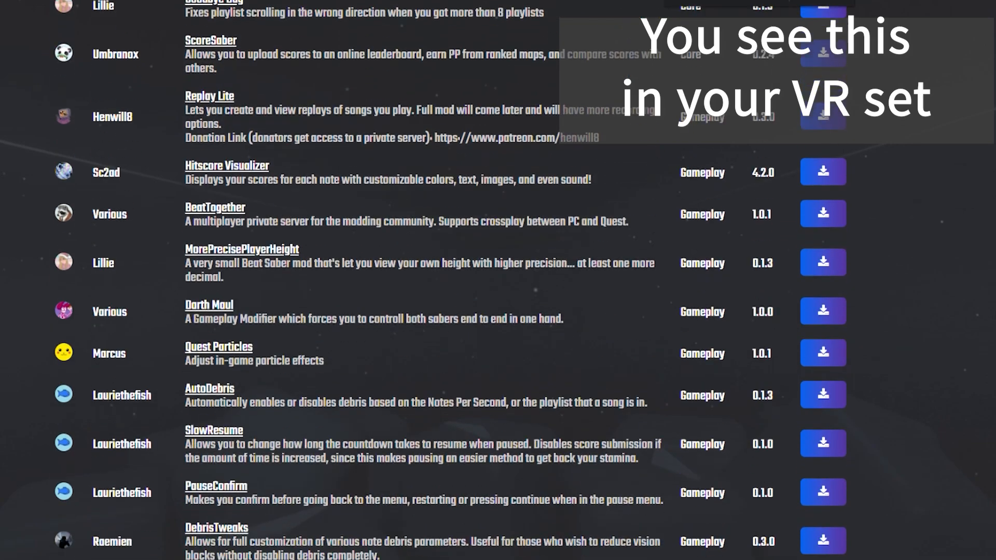
scroll("down", 3)
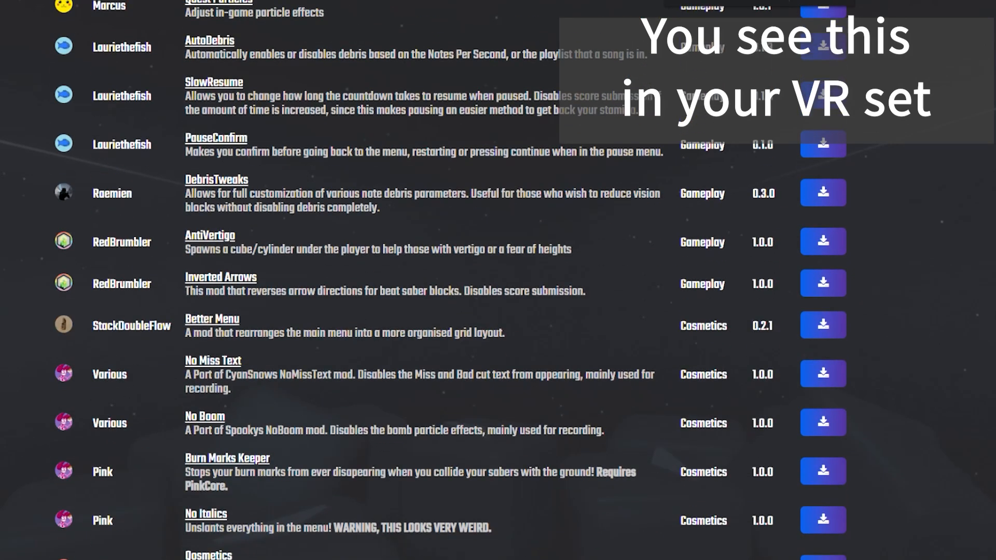
scroll("down", 3)
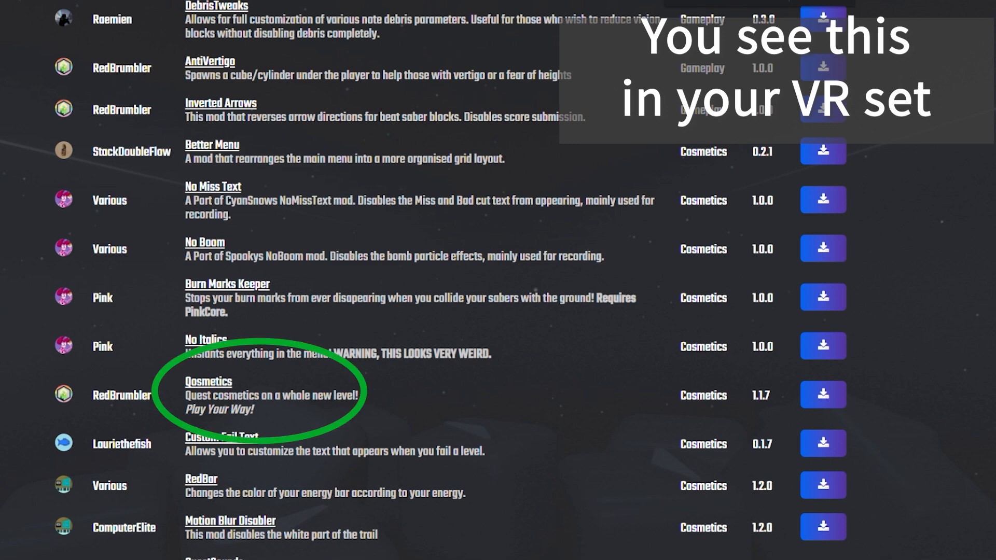
mouse_move(988, 305)
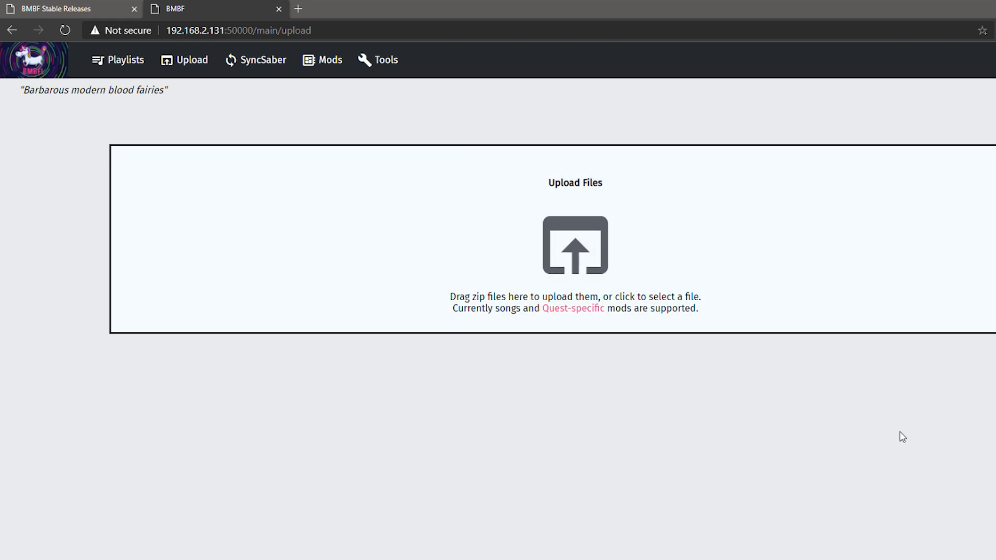
Step: View BMBF's installed mods list and search 'quest' for the Quest Modding board
left_click(323, 60)
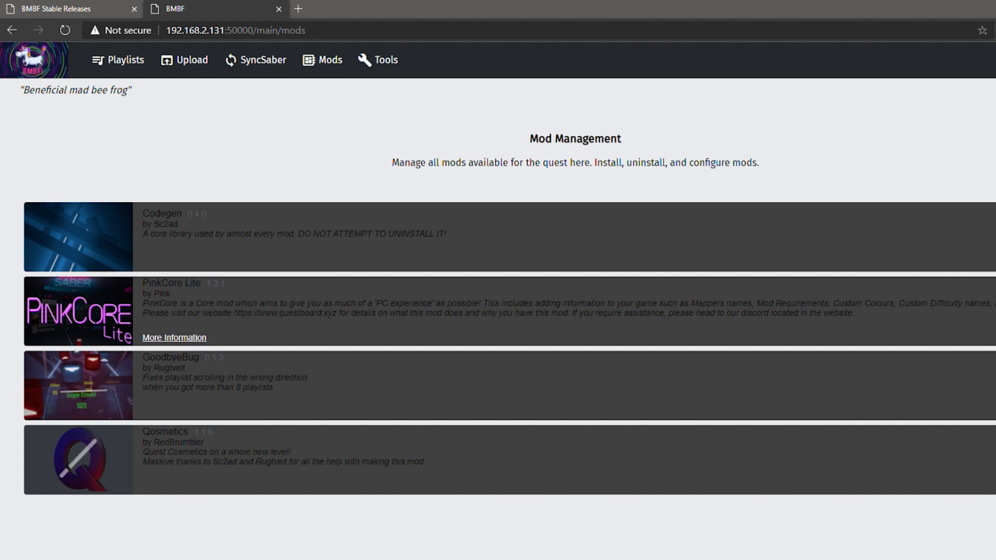
type("questmodding.com")
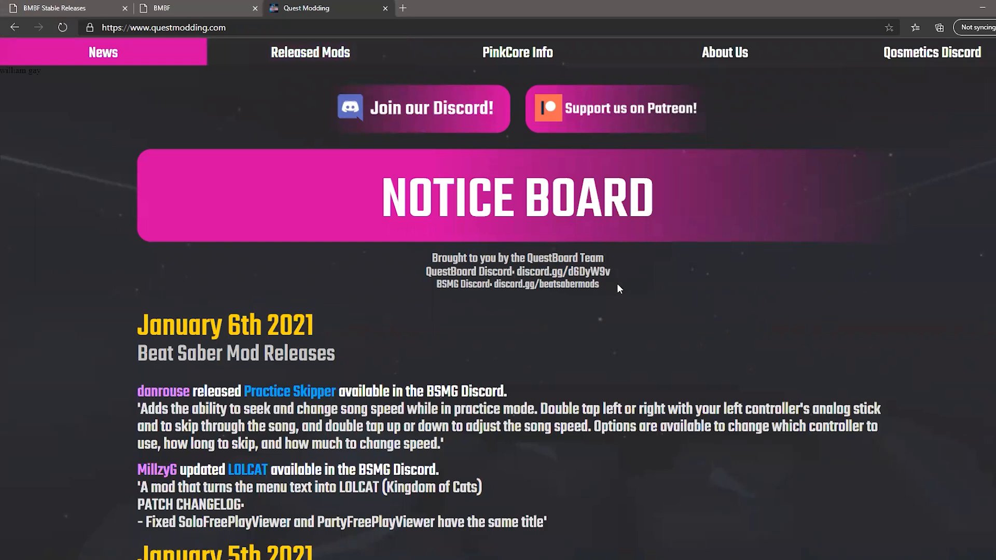
Step: Show QuestBoard's Released Mods table of verified Quest mods for Beat Saber 1.13.0
left_click(310, 52)
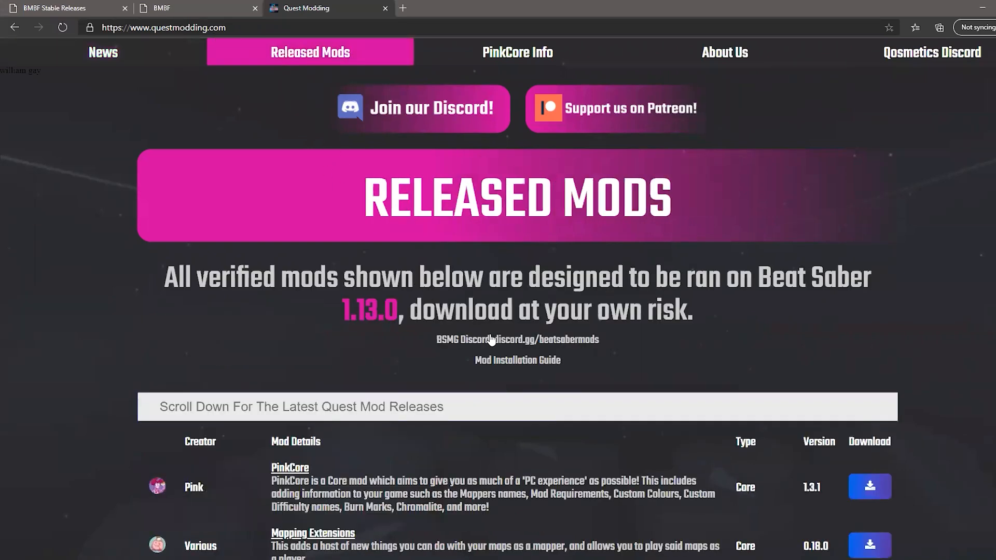
scroll("down", 3)
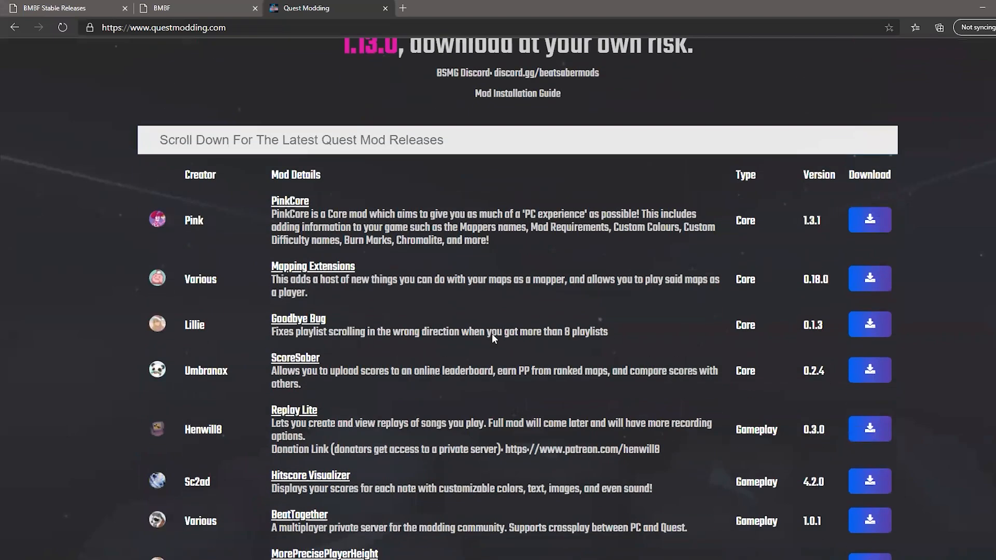
scroll("down", 3)
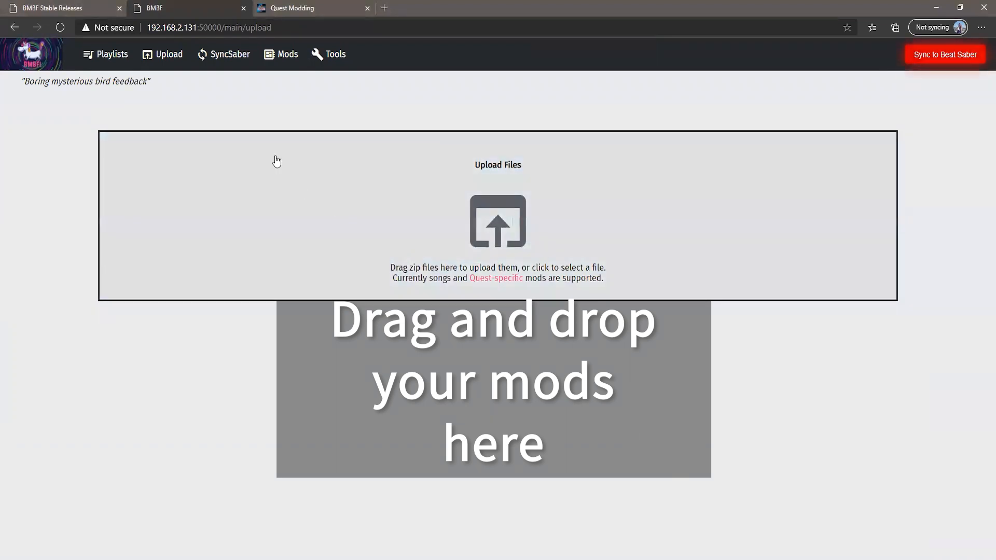
Step: Use BMBF's Upload Files area to pick a mod zip to upload
left_click(280, 54)
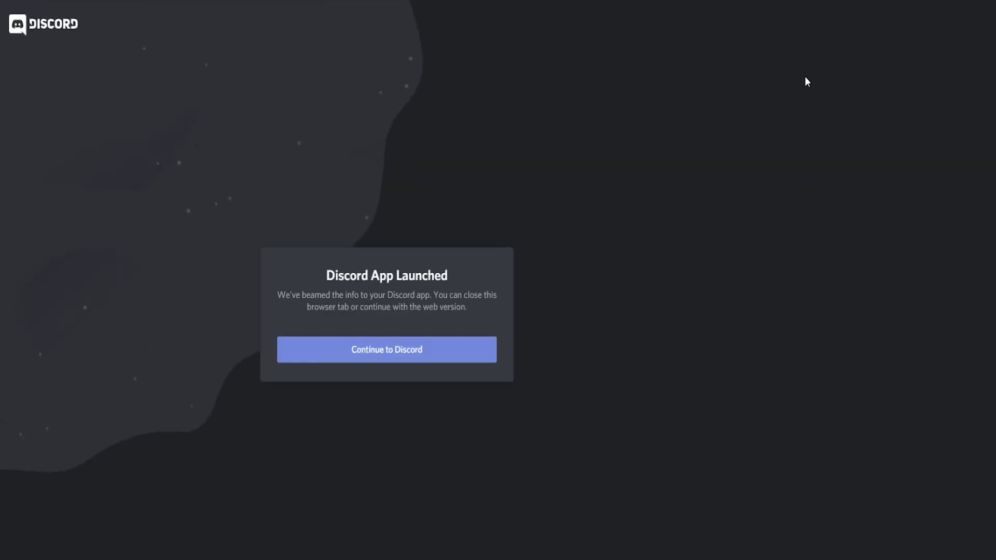
Step: Continue into Discord in the browser and view the #finished-qbloqs channel under Finished Models
left_click(386, 349)
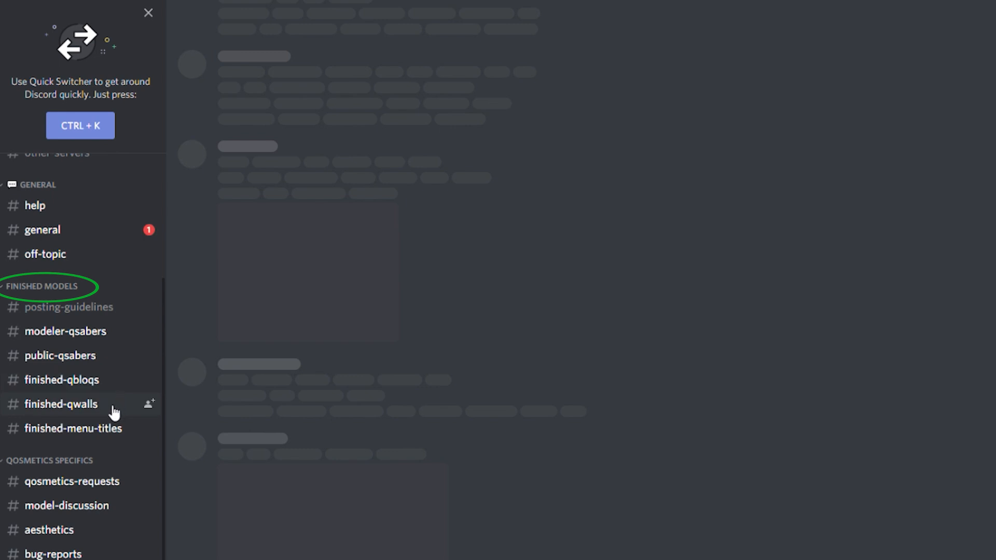
left_click(60, 355)
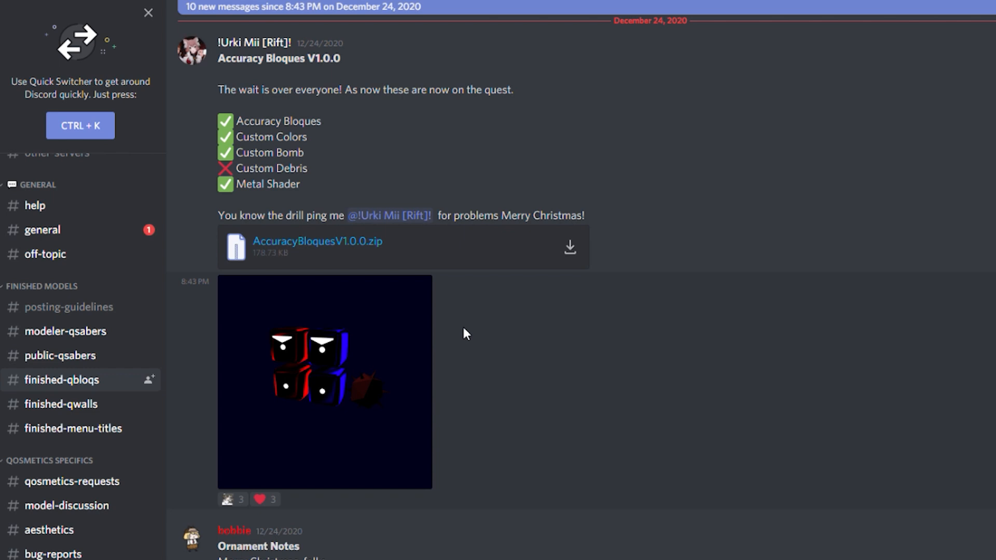
mouse_move(496, 331)
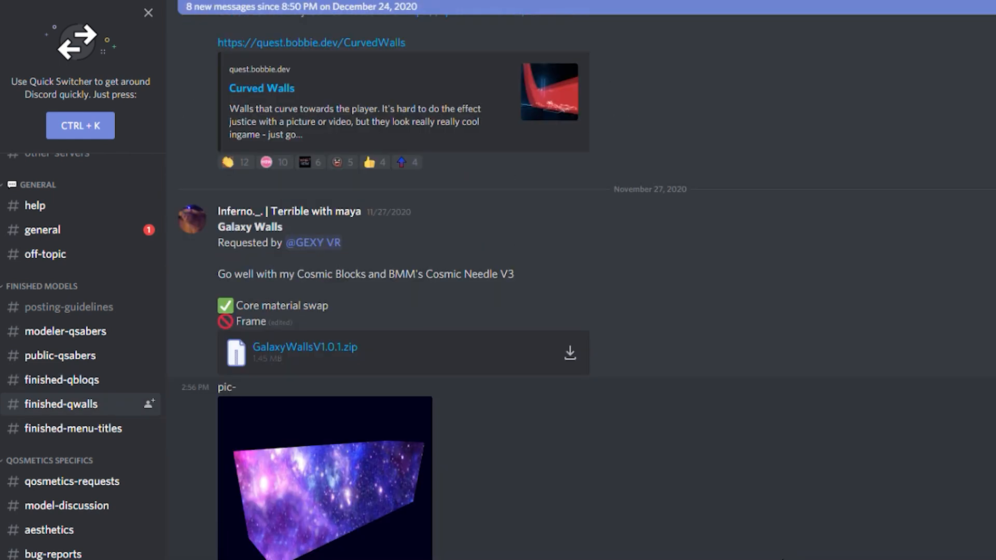
mouse_move(639, 508)
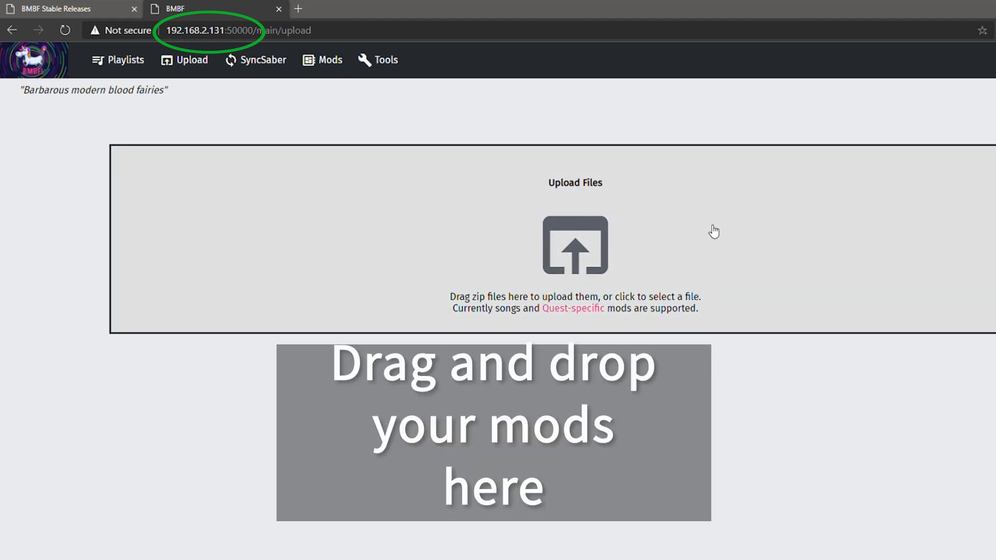
mouse_move(800, 215)
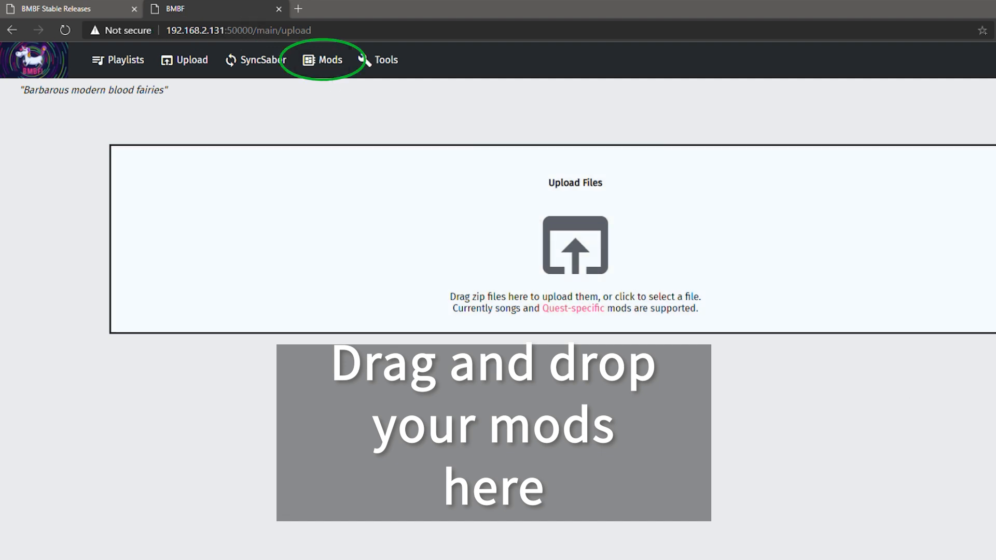
mouse_move(903, 437)
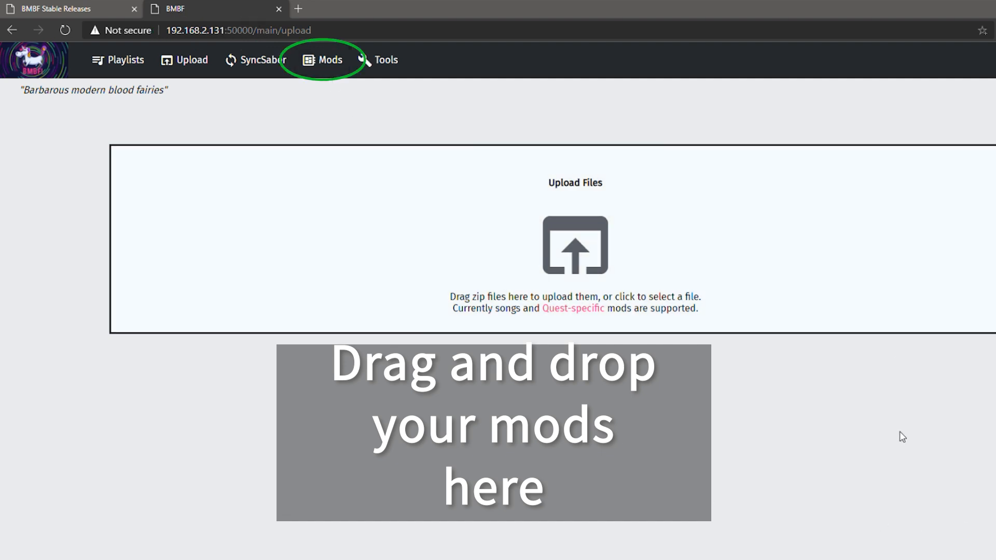
Step: Show BMBF's mods list with Accuracy Bloques, Galaxy Walls, Flowering Saber and Qosmetics active
left_click(321, 60)
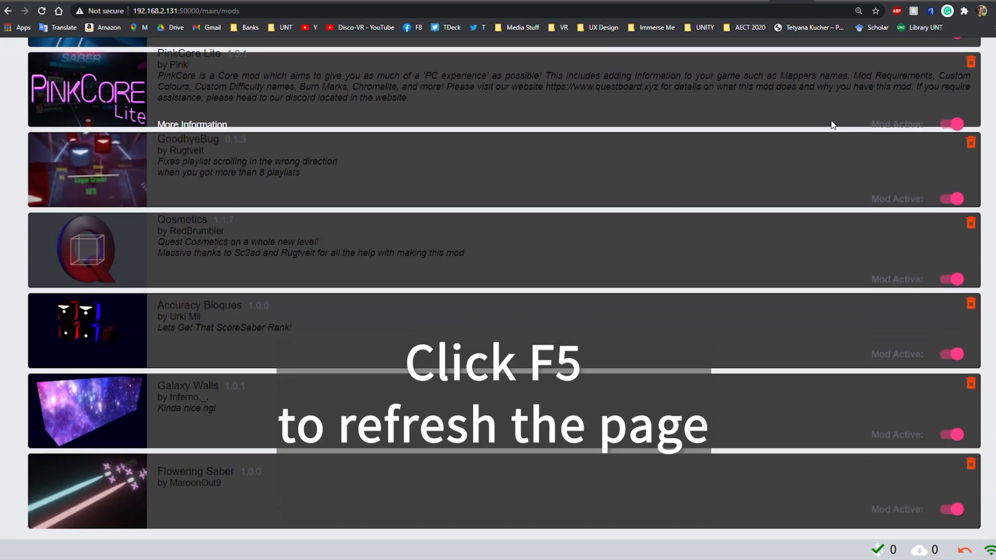
Step: Reload the Mods page so SIVA Saber shows active and Flowering Saber shows inactive
key("f5")
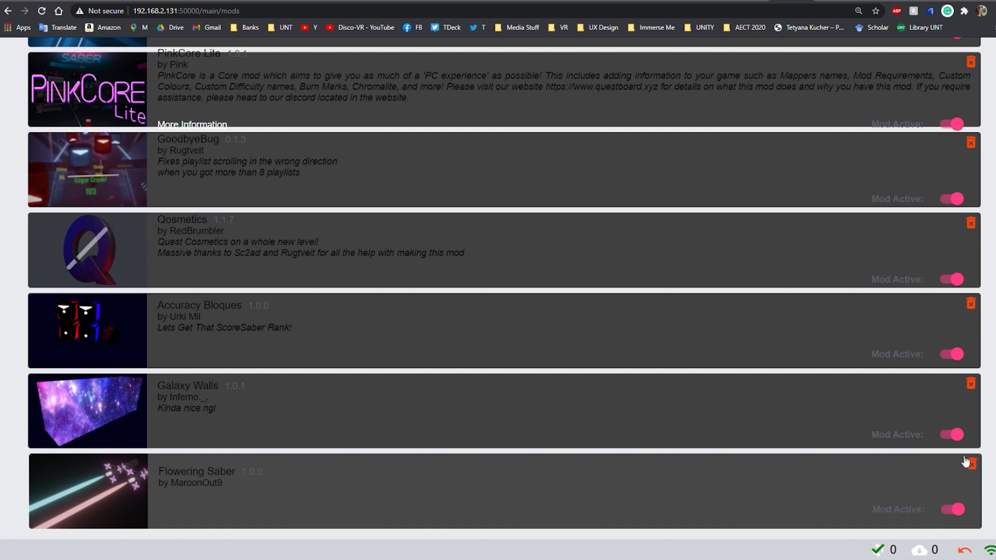
scroll("up", 3)
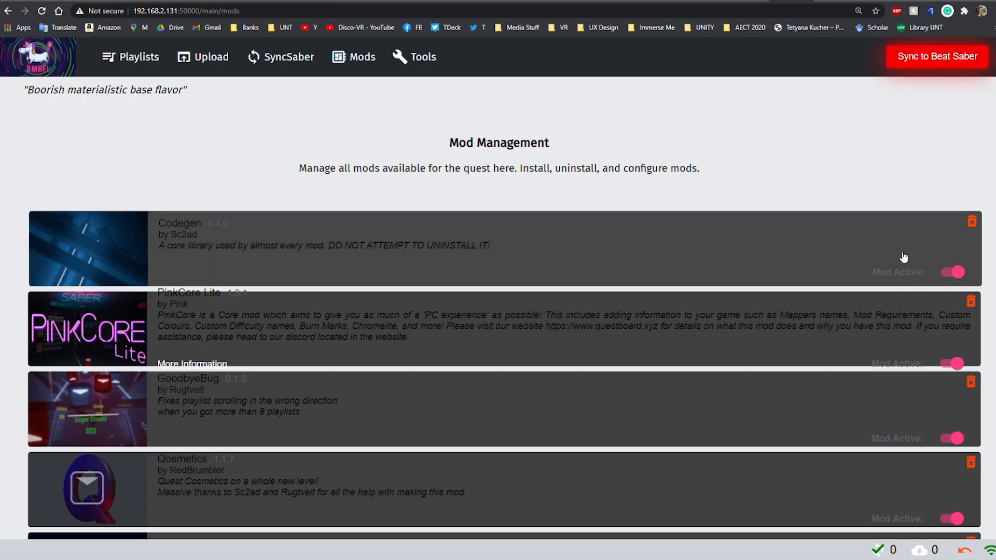
scroll("down", 3)
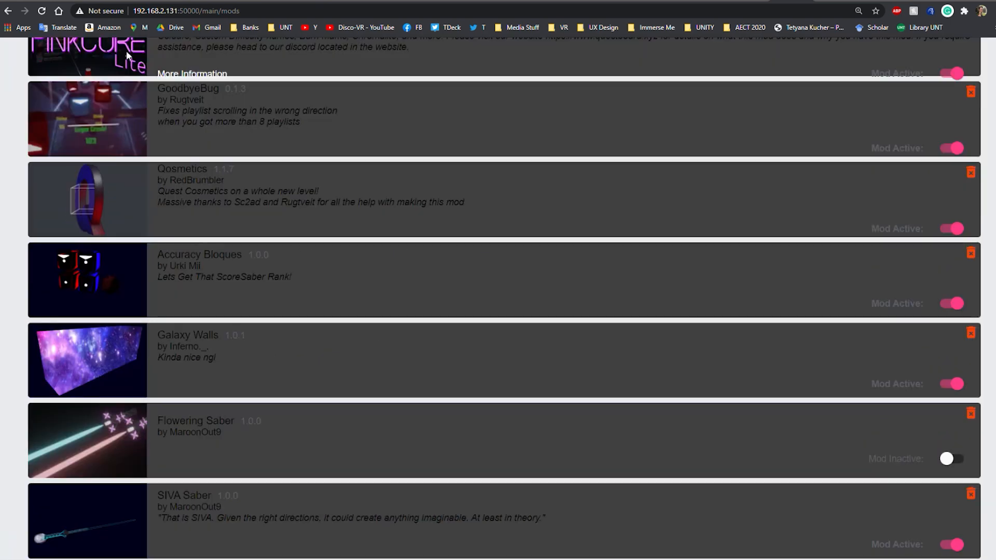
mouse_move(765, 308)
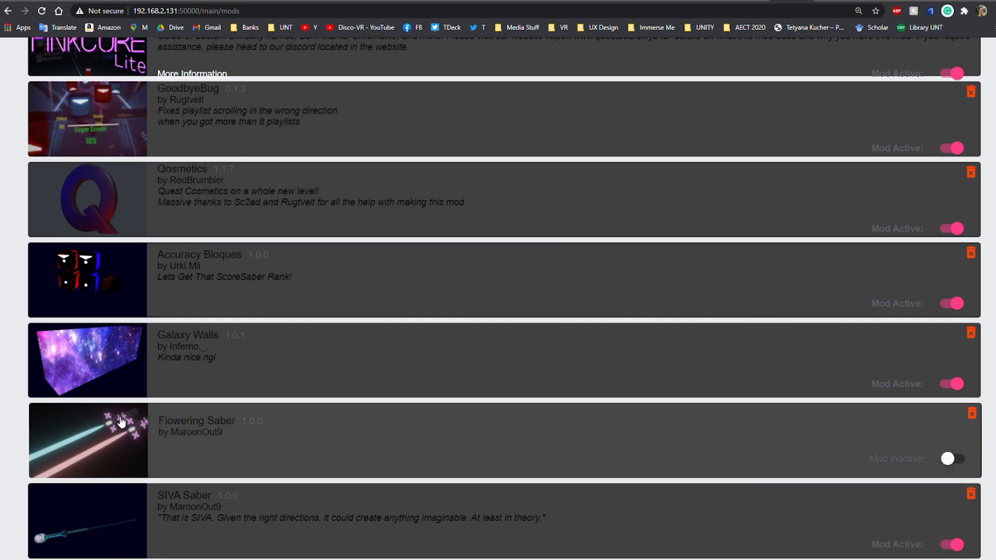
mouse_move(734, 472)
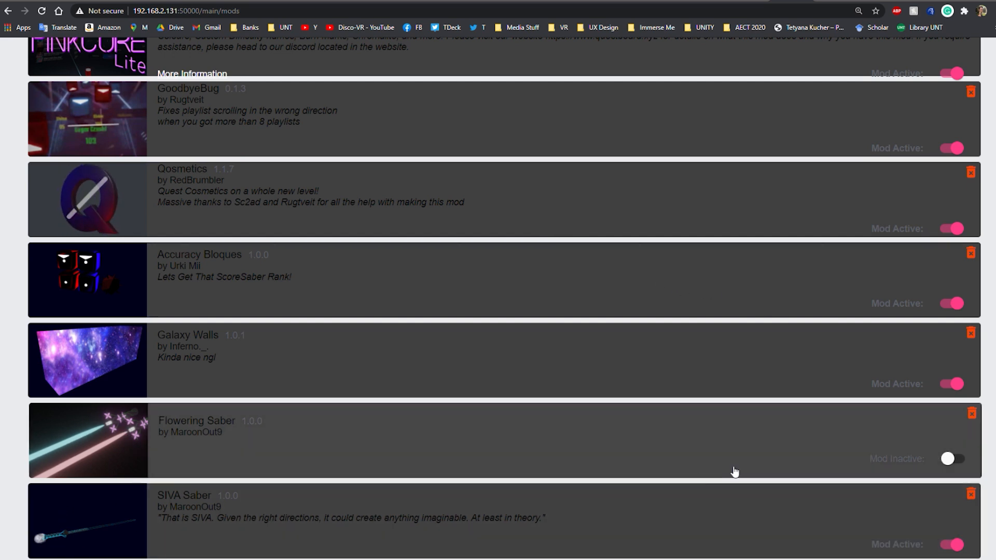